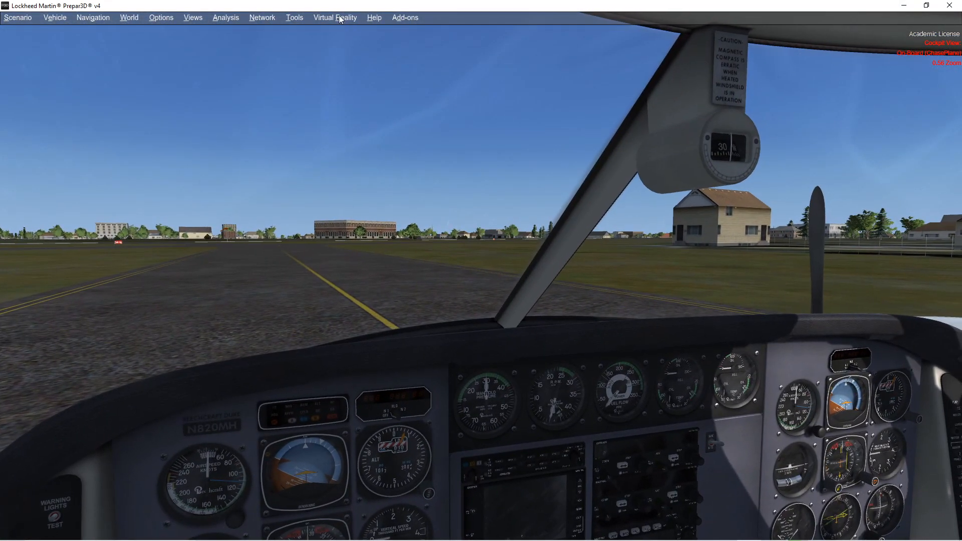
Step: Enable VR mode from the Virtual Reality menu so the cockpit renders in VR
left_click(334, 17)
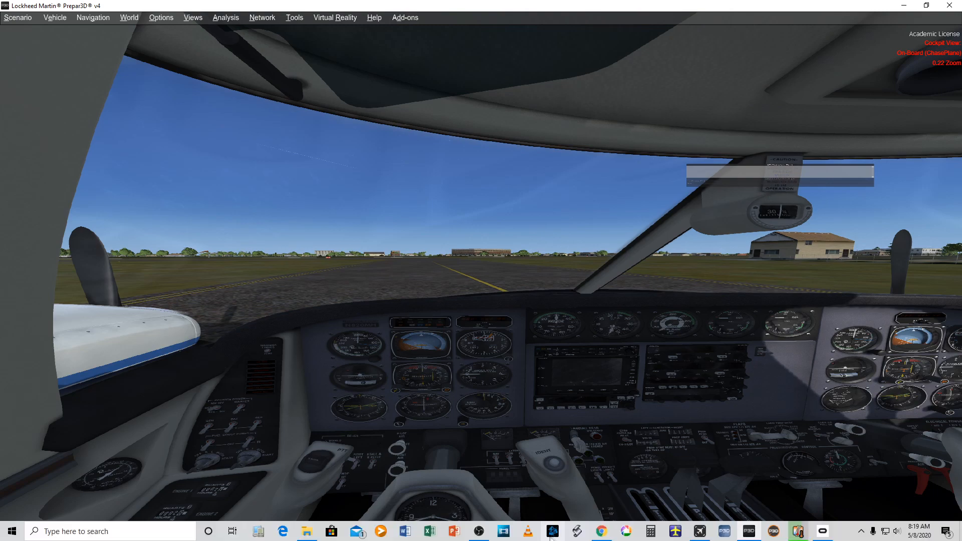
mouse_move(478, 531)
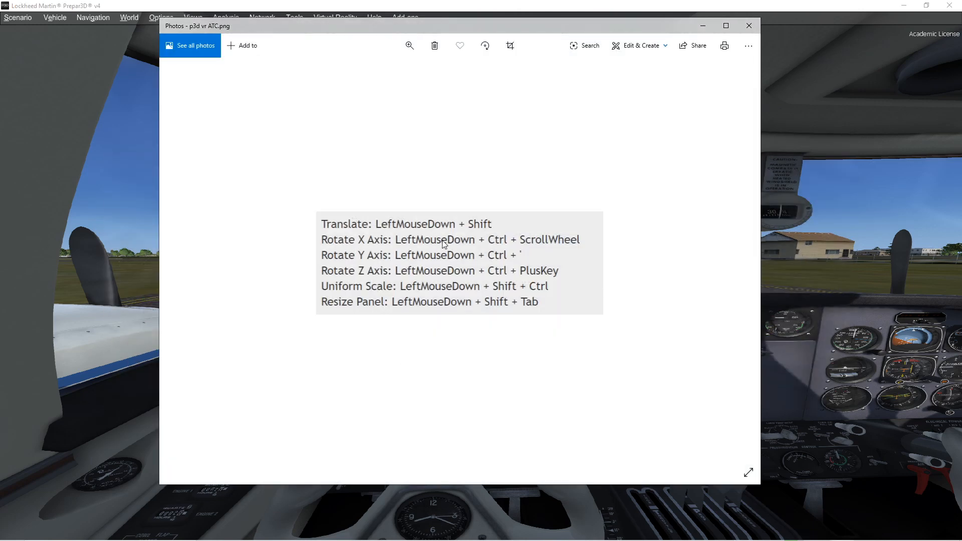
Step: Close the Photos controls reference image and switch back to the Prepar3D cockpit
left_click(748, 25)
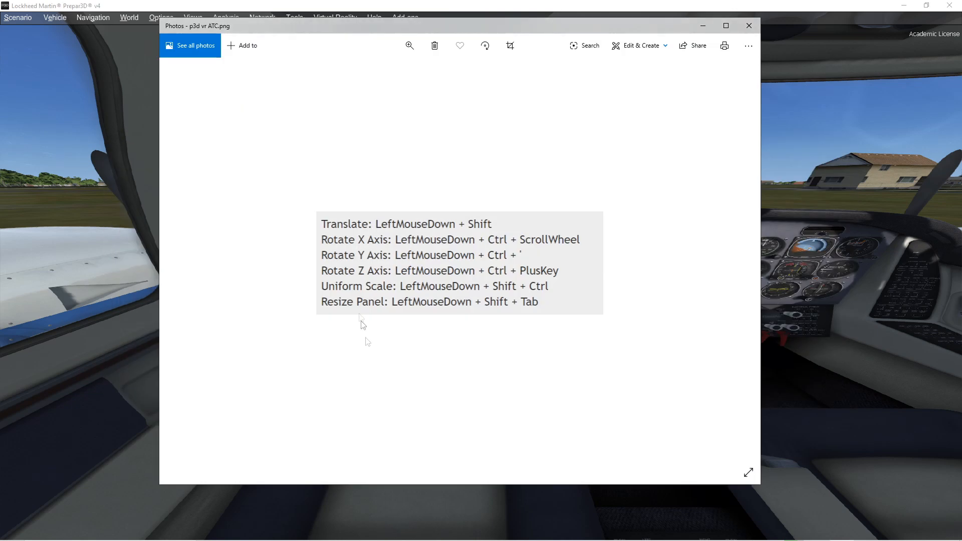
mouse_move(359, 281)
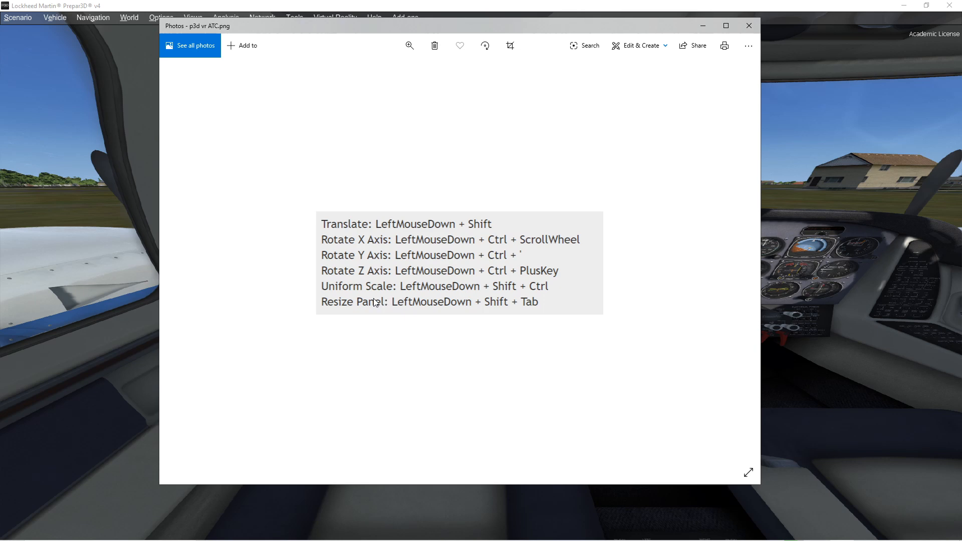
key("alt+tab")
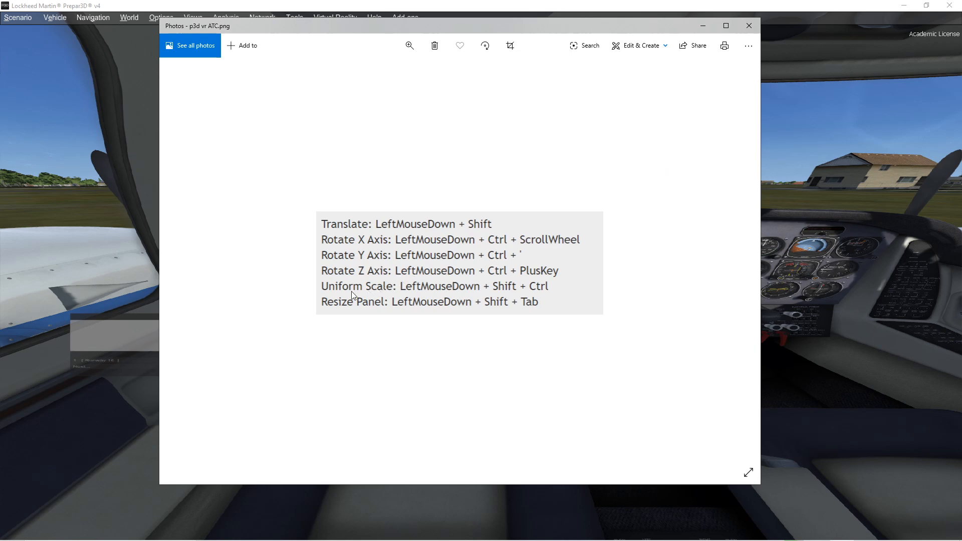
mouse_move(402, 288)
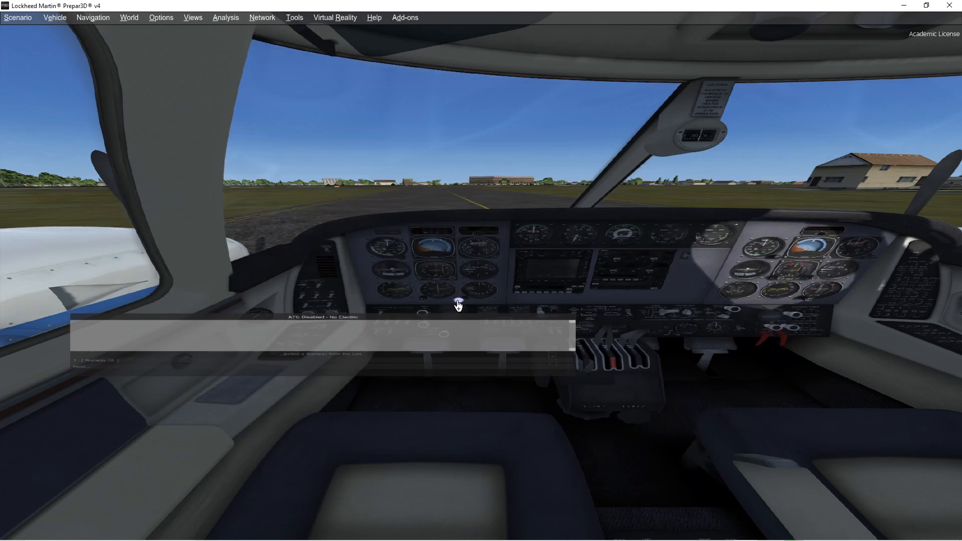
mouse_move(398, 331)
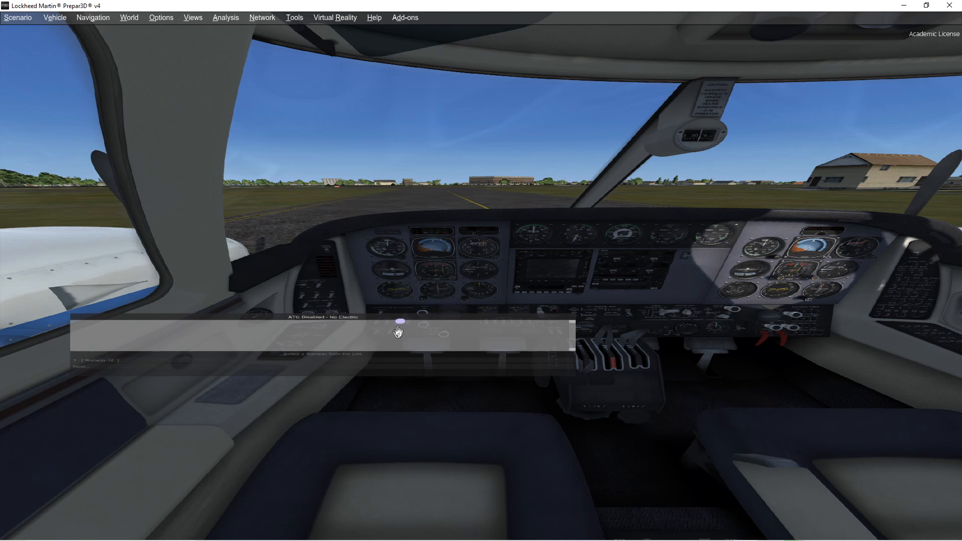
mouse_move(393, 331)
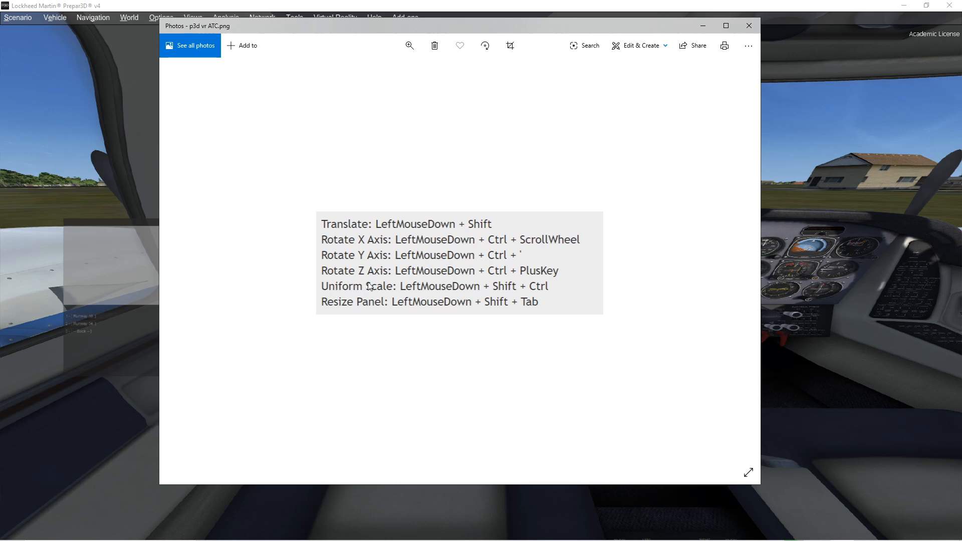
mouse_move(327, 276)
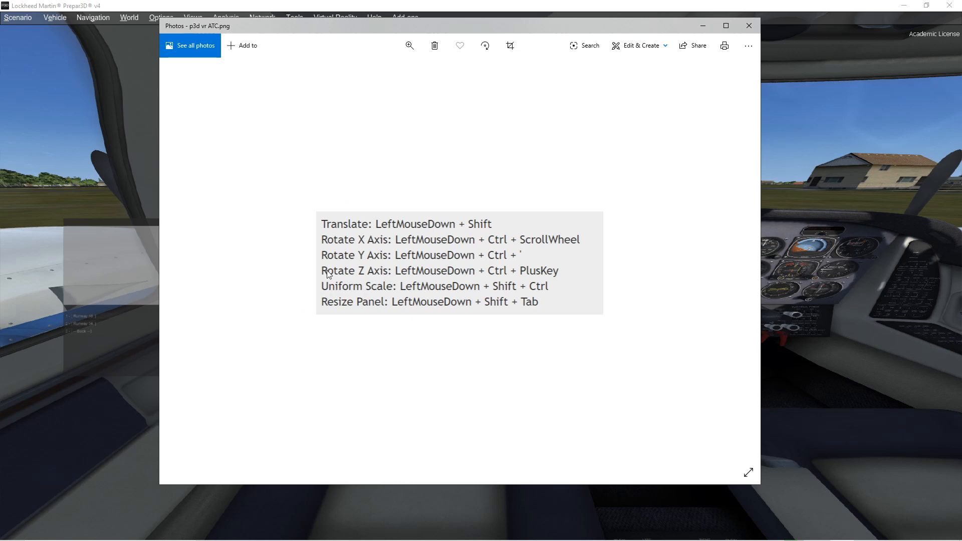
mouse_move(405, 279)
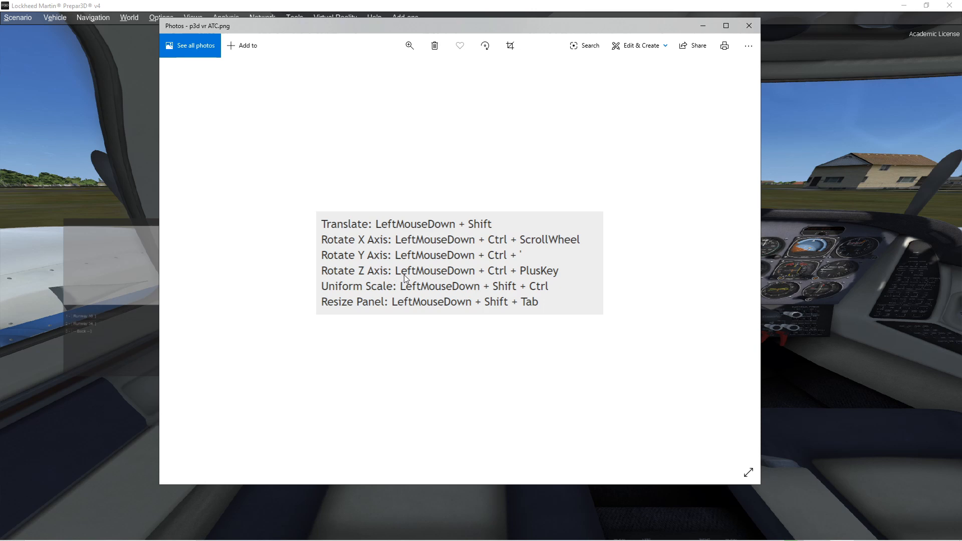
mouse_move(524, 277)
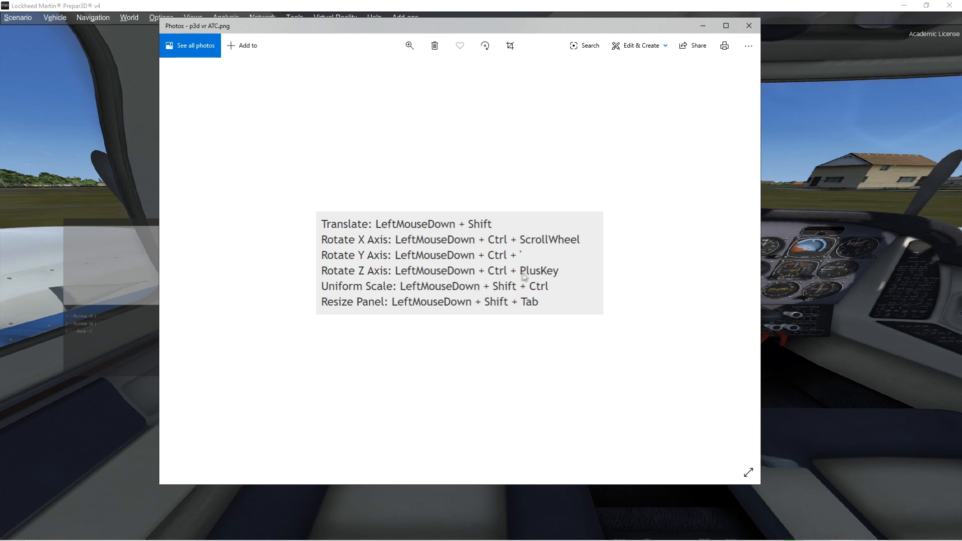
mouse_move(535, 278)
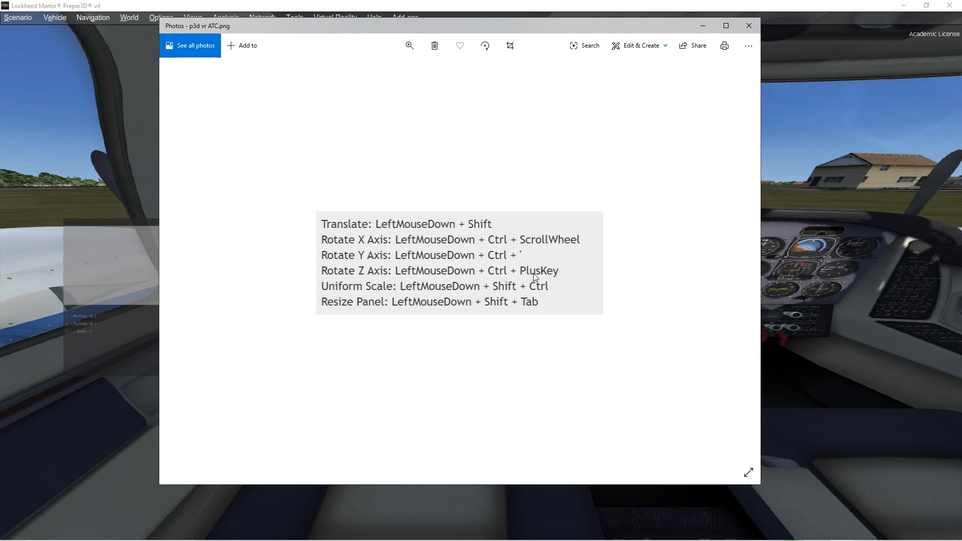
Step: Close the Photos controls reference image to reveal the enlarged ATC panel
left_click(749, 25)
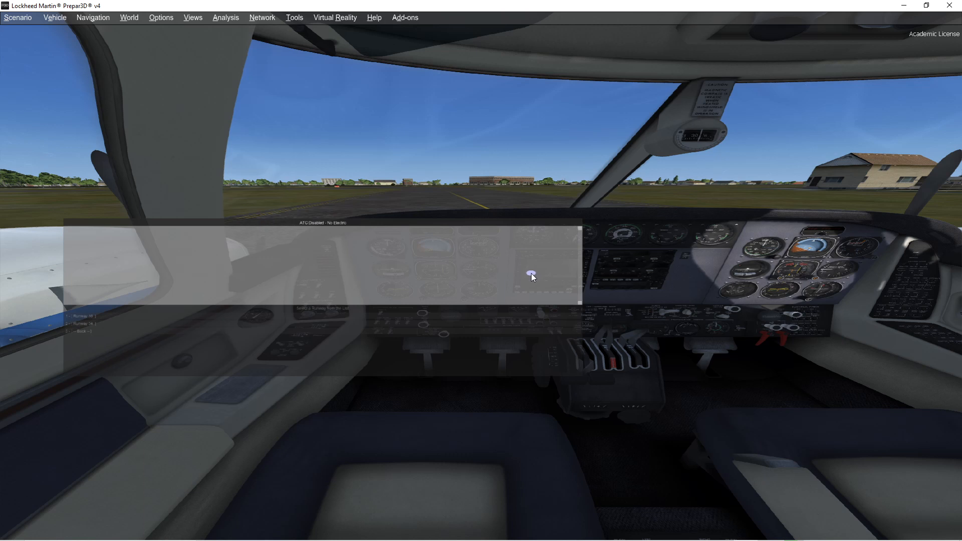